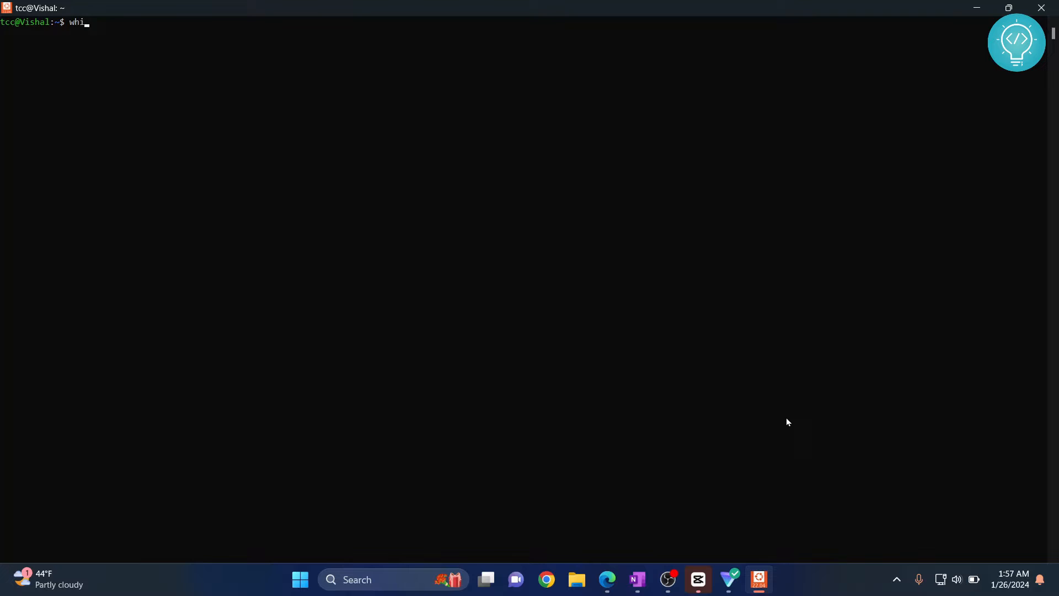
Run 'which java' to report the java executable path /usr/bin/java
{"action": "key", "text": "Return"}
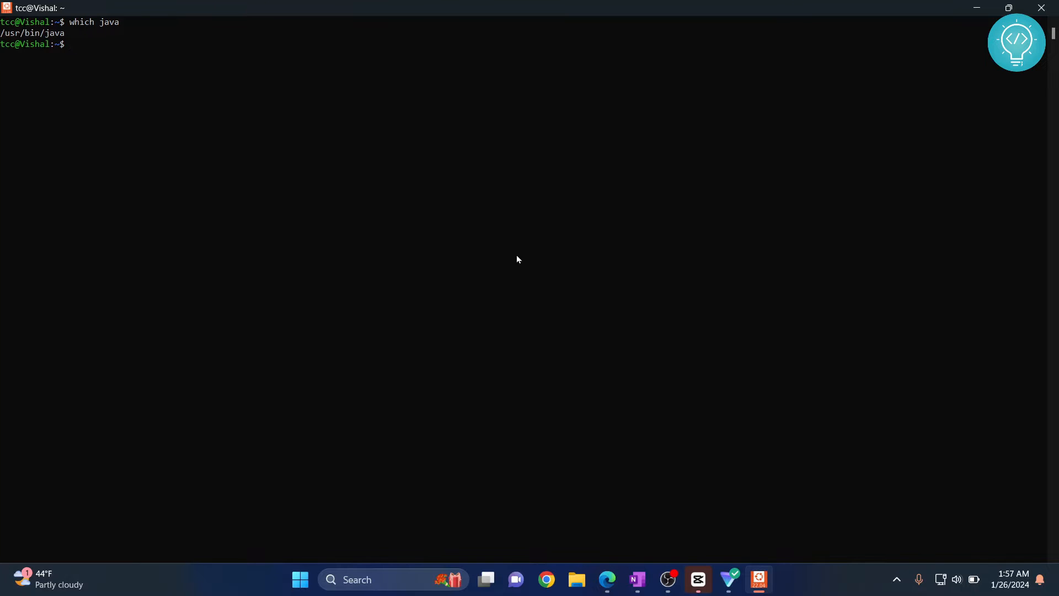
{"action": "mouse_move", "coordinate": [62, 37]}
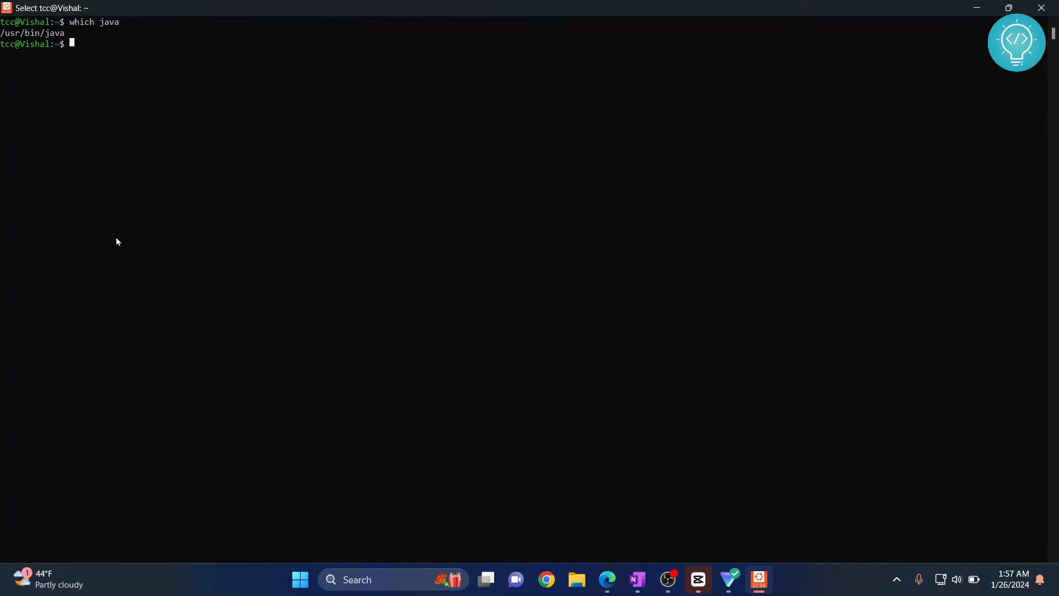
{"action": "type", "text": "vim /et"}
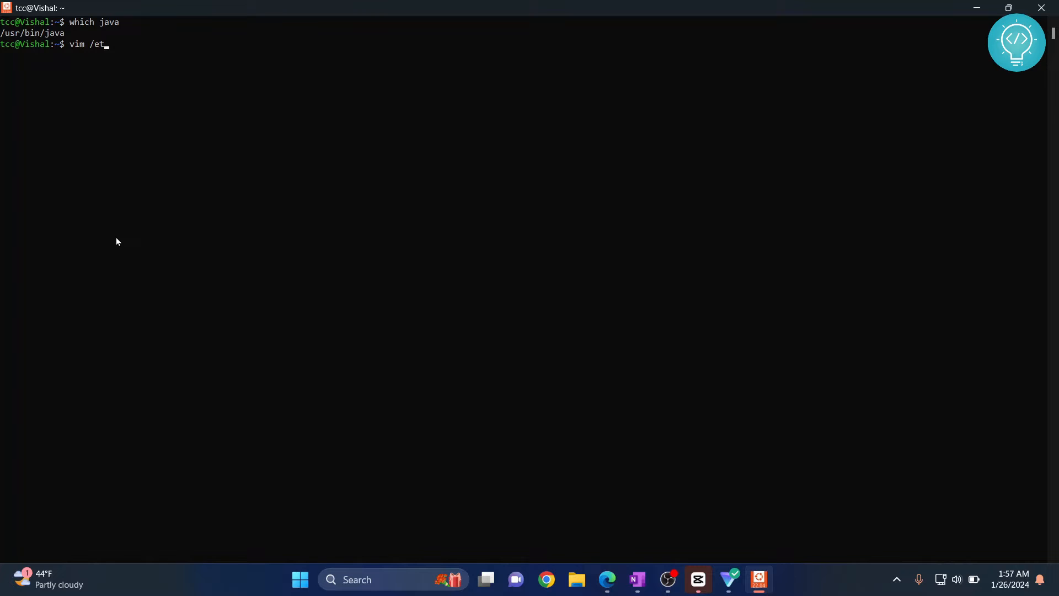
{"action": "type", "text": "c/envi"}
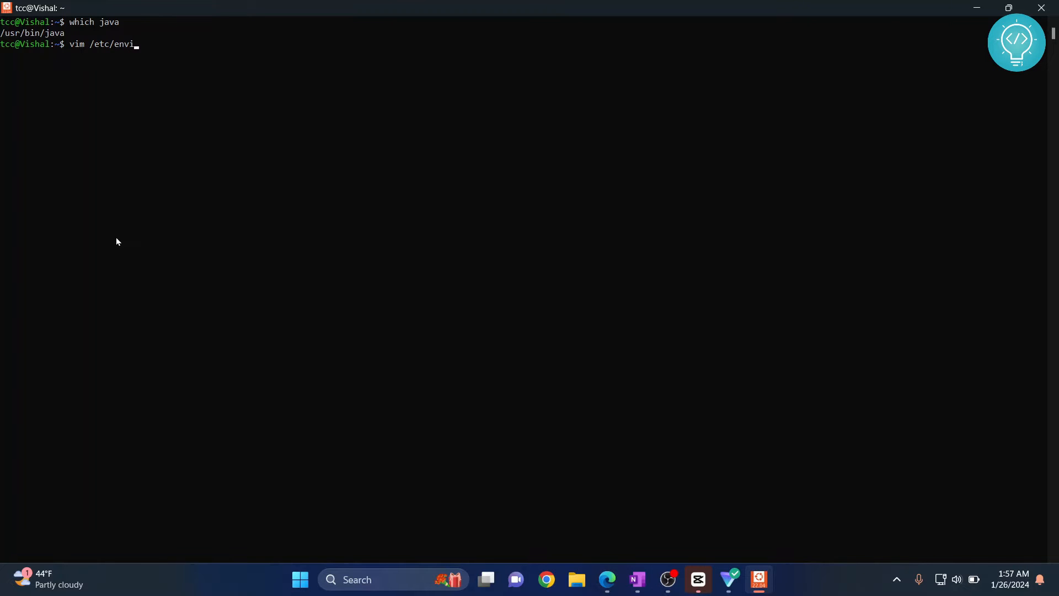
{"action": "type", "text": "ronment"}
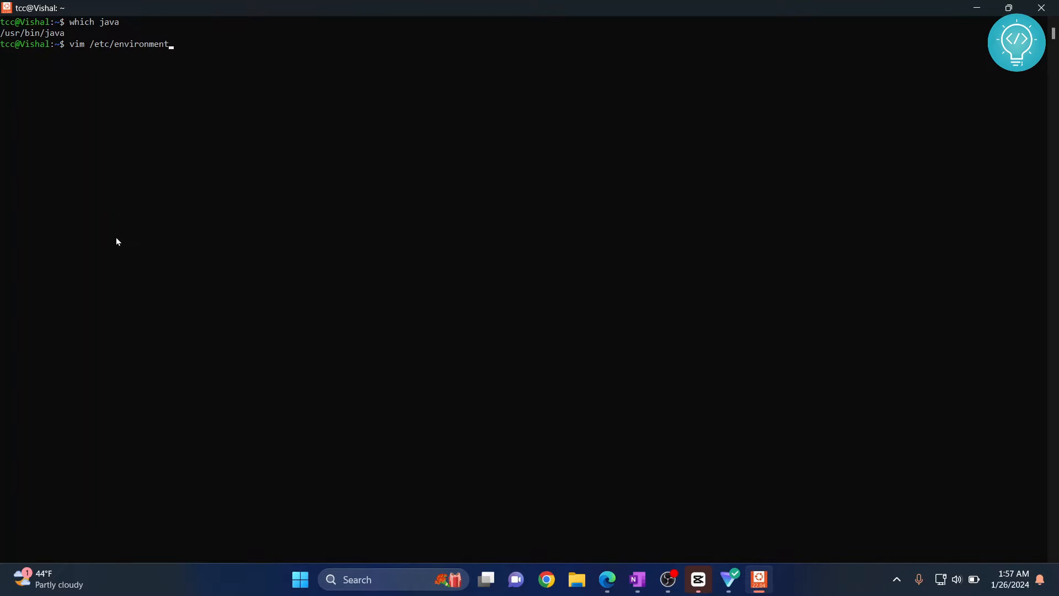
{"action": "key", "text": "Return"}
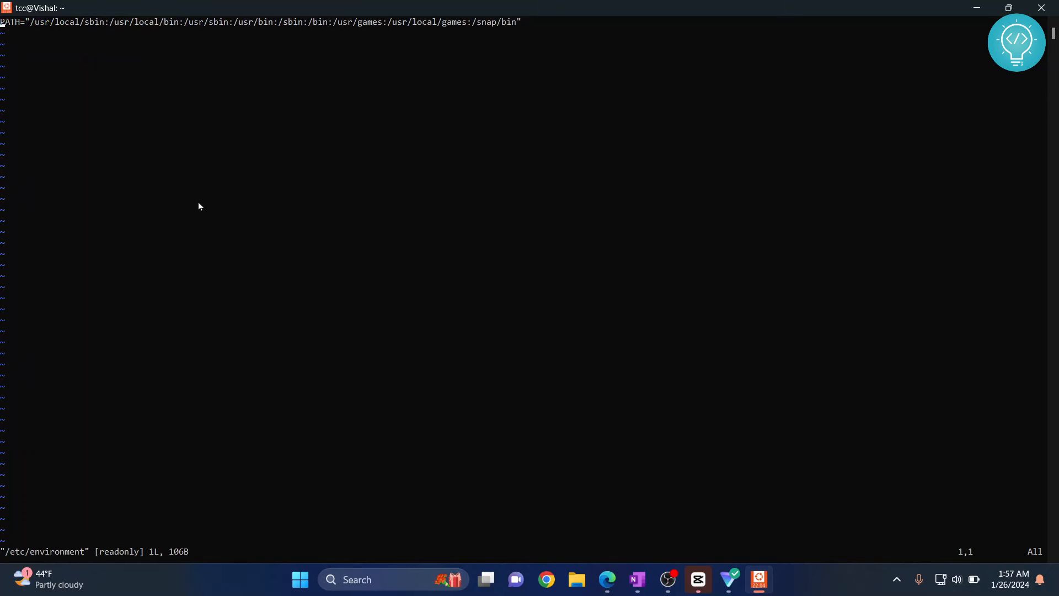
{"action": "key", "text": "End"}
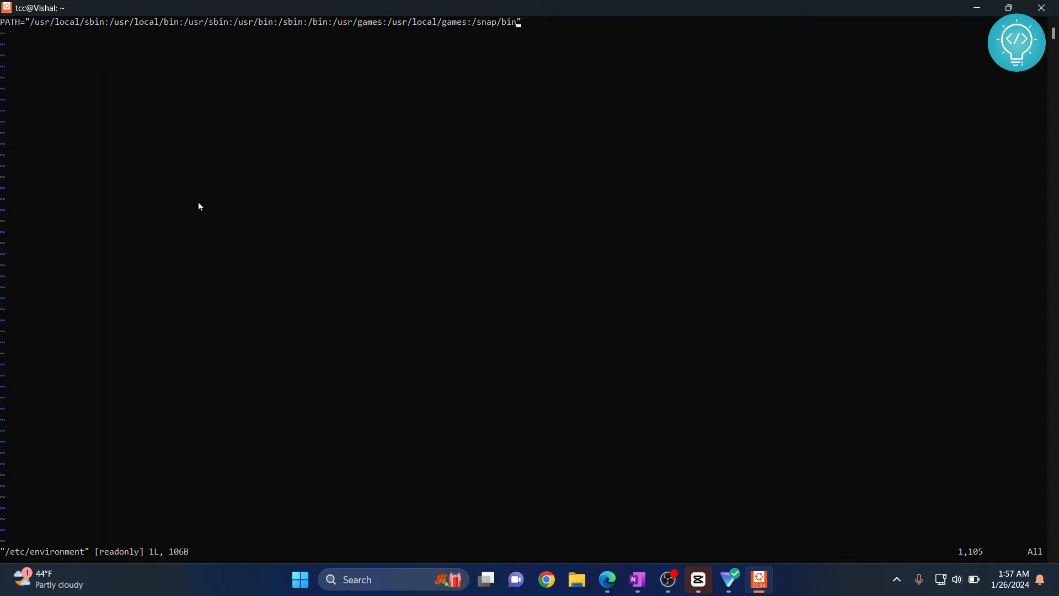
{"action": "key", "text": "i"}
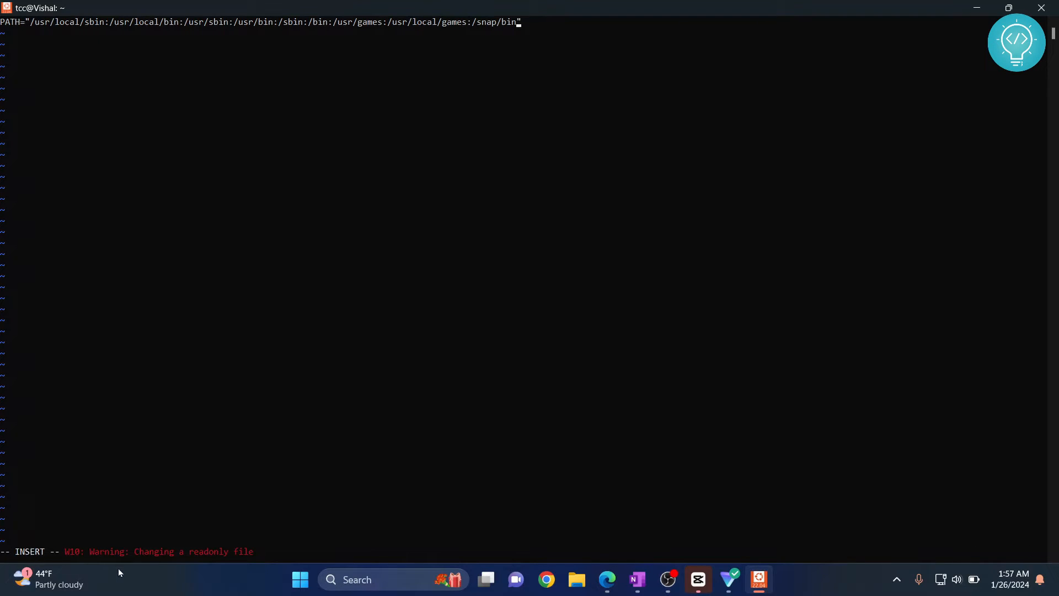
{"action": "mouse_move", "coordinate": [170, 559]}
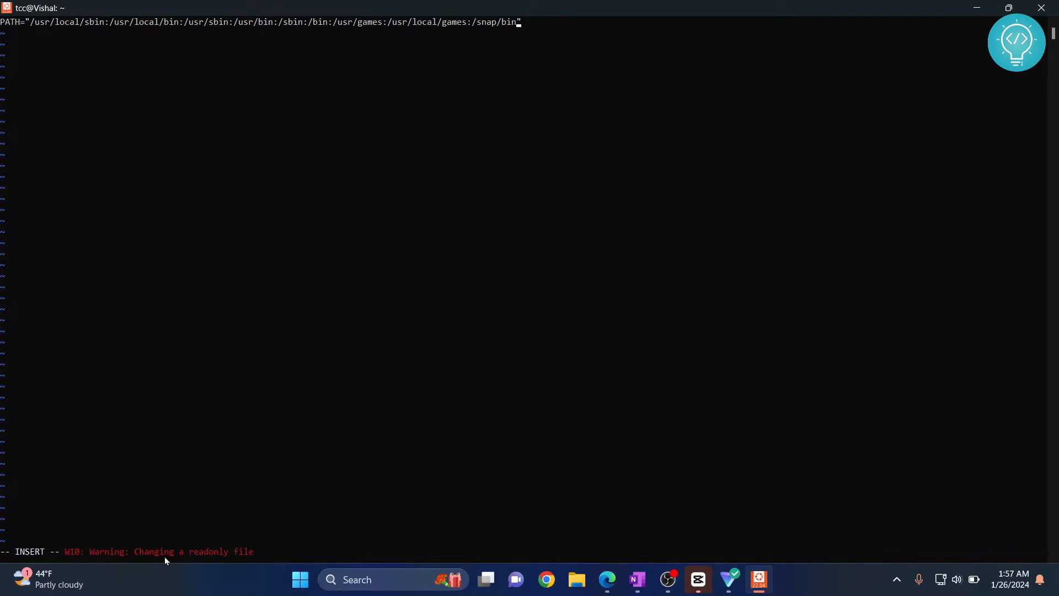
{"action": "mouse_move", "coordinate": [262, 529]}
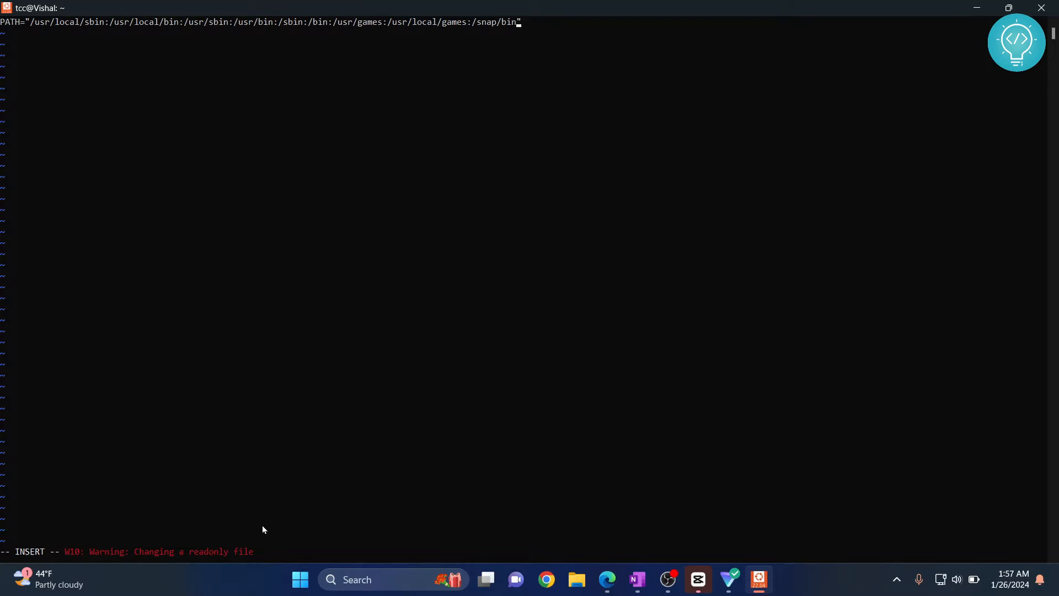
{"action": "key", "text": "Escape"}
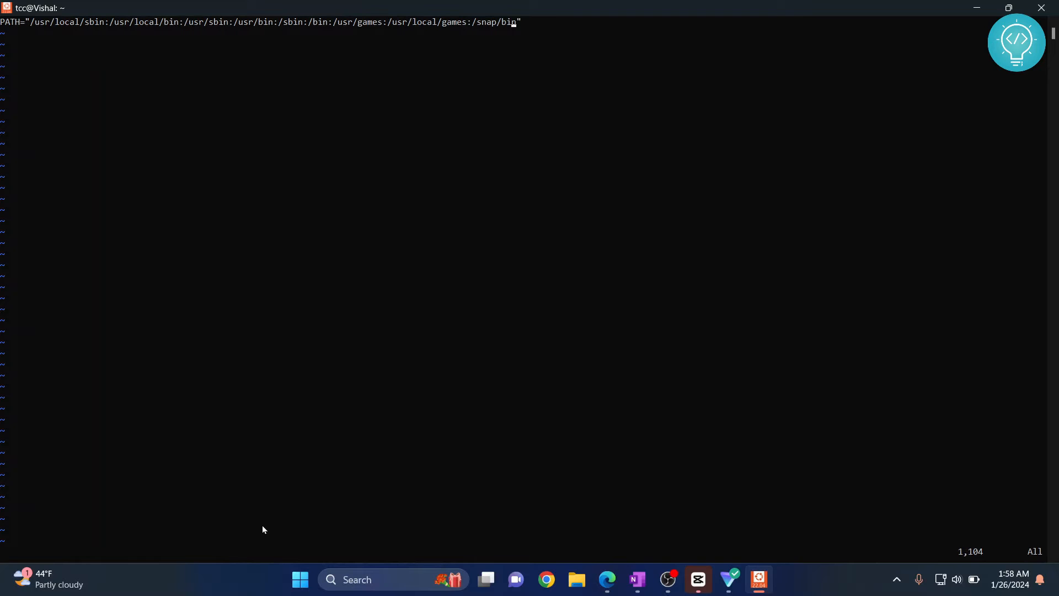
{"action": "type", "text": ":q!"}
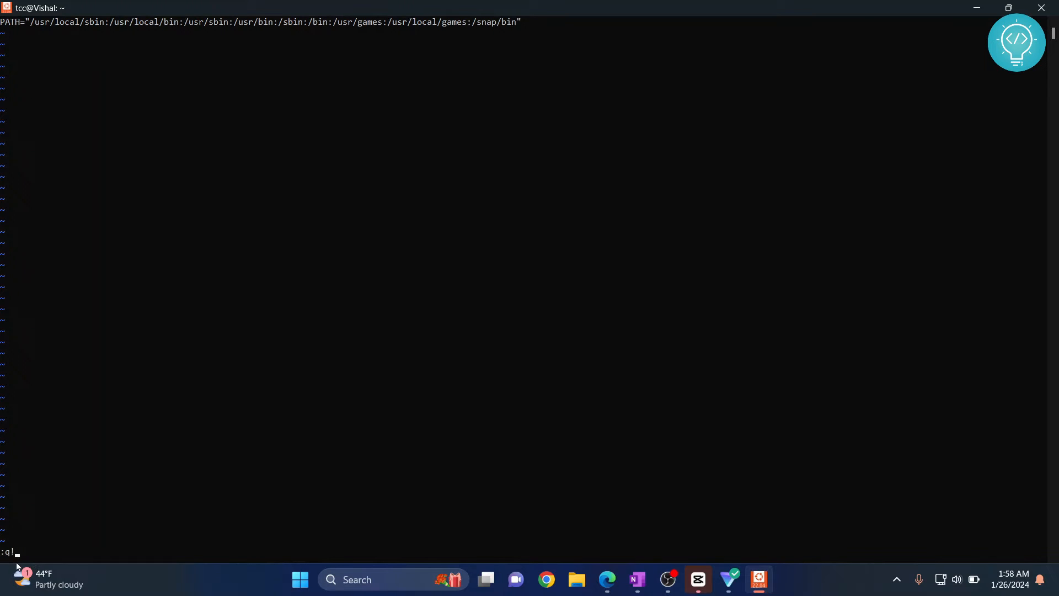
{"action": "key", "text": "Return"}
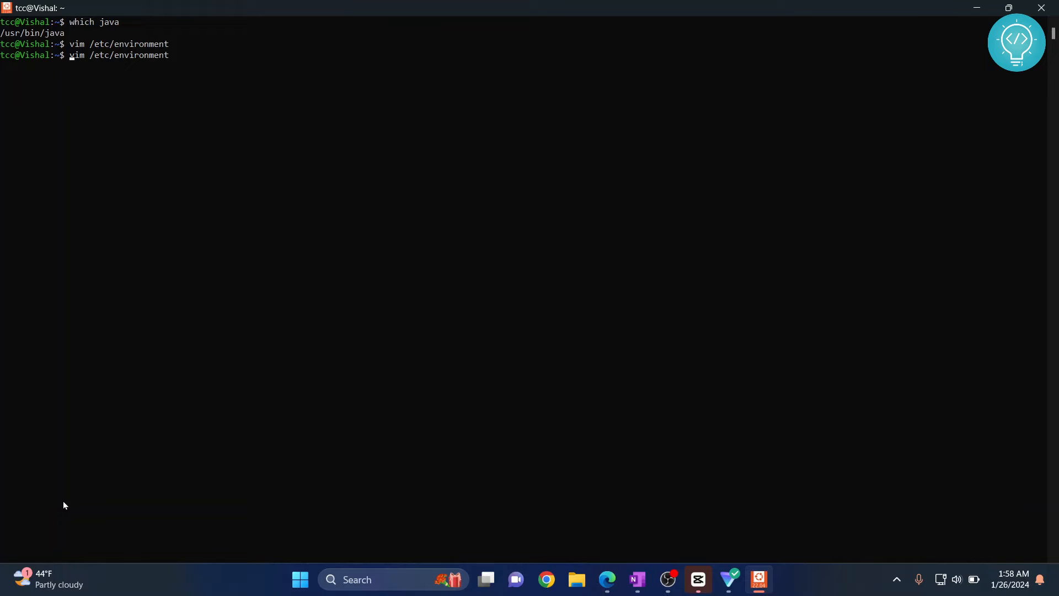
{"action": "mouse_move", "coordinate": [94, 257]}
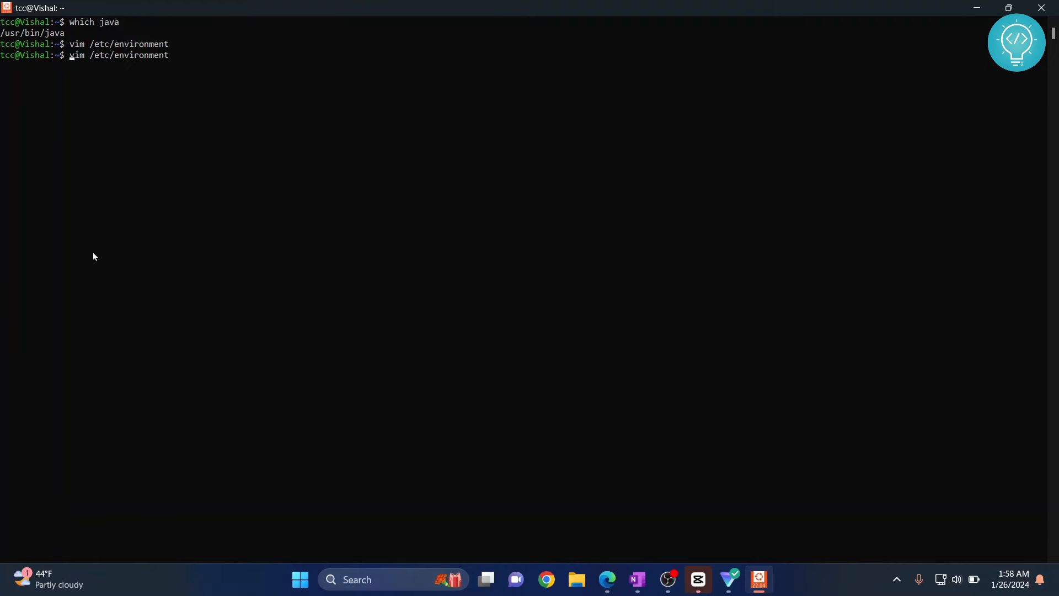
Run sudo vim /etc/environment and authenticate to edit the file as administrator
{"action": "type", "text": "sudo"}
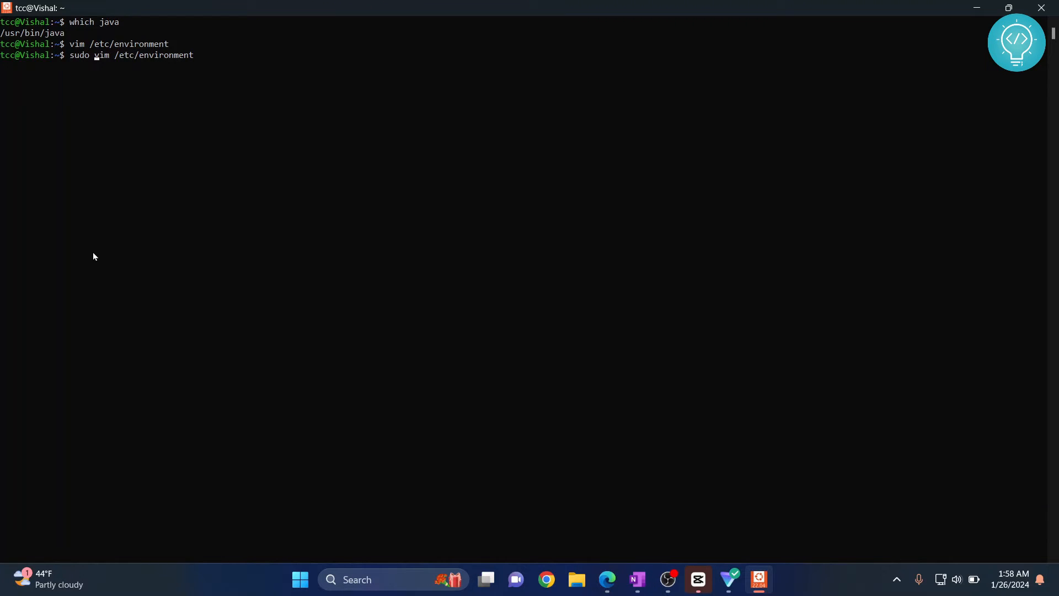
{"action": "mouse_move", "coordinate": [6, 60]}
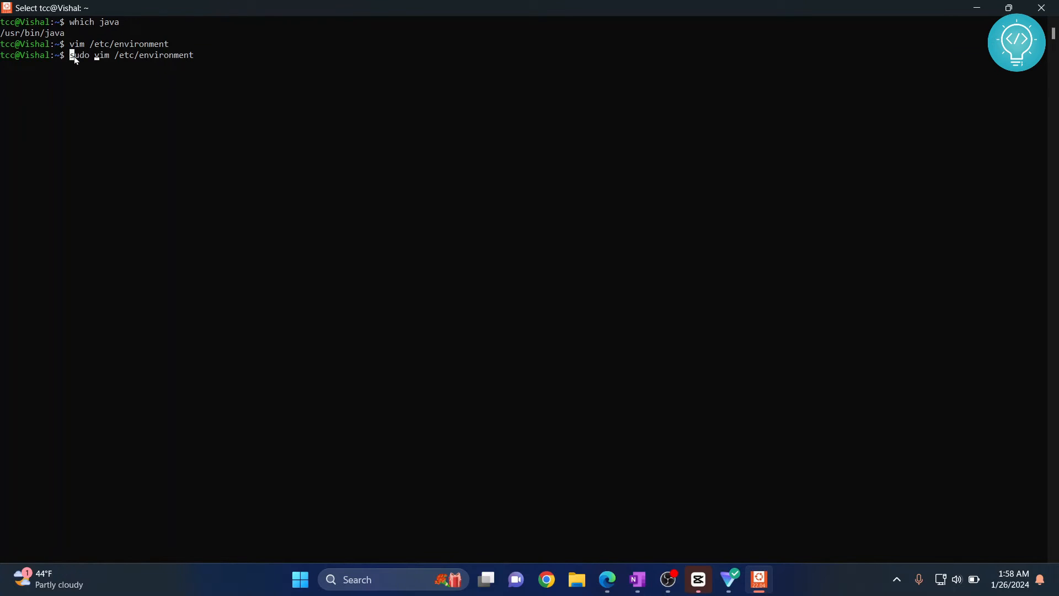
{"action": "mouse_move", "coordinate": [210, 62]}
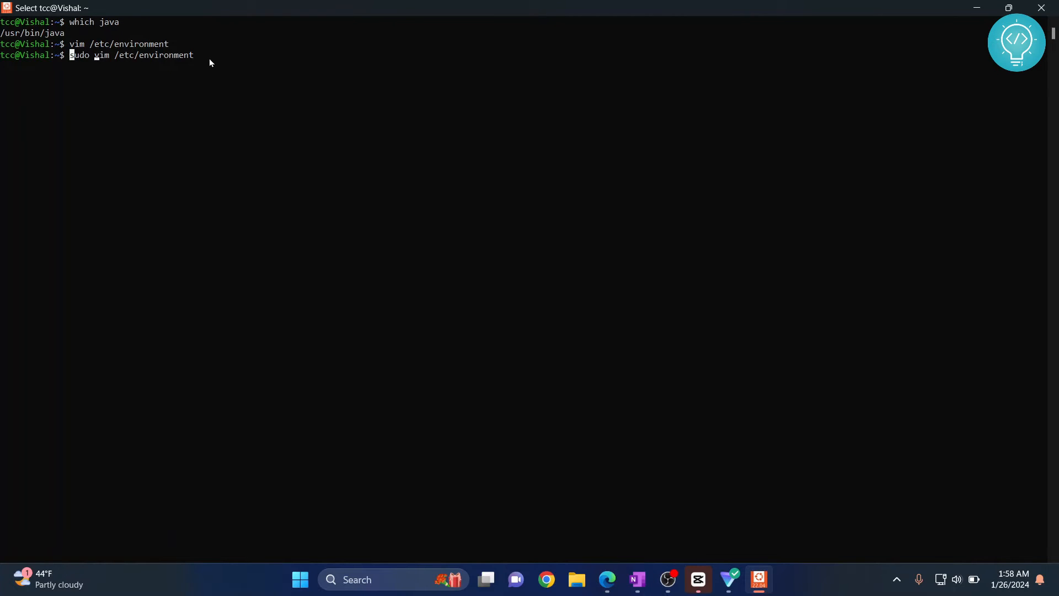
{"action": "key", "text": "Return"}
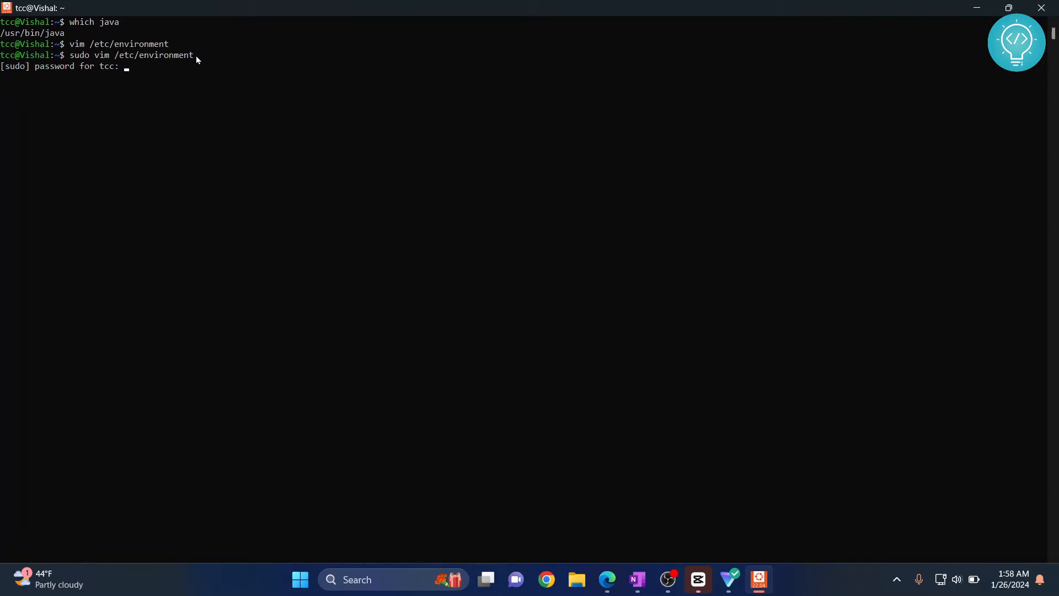
{"action": "mouse_move", "coordinate": [132, 86]}
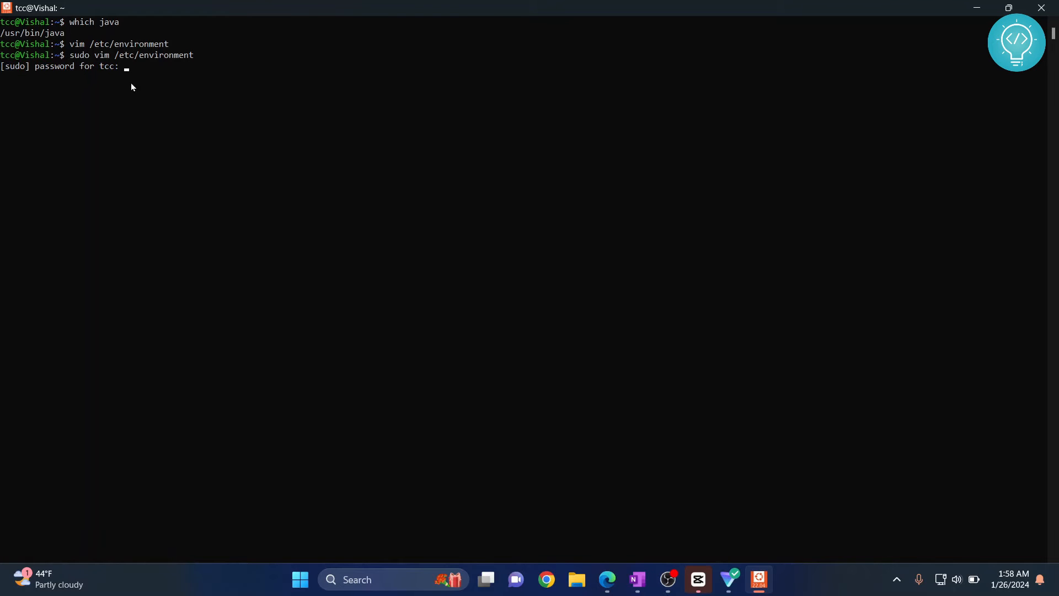
{"action": "key", "text": "Return"}
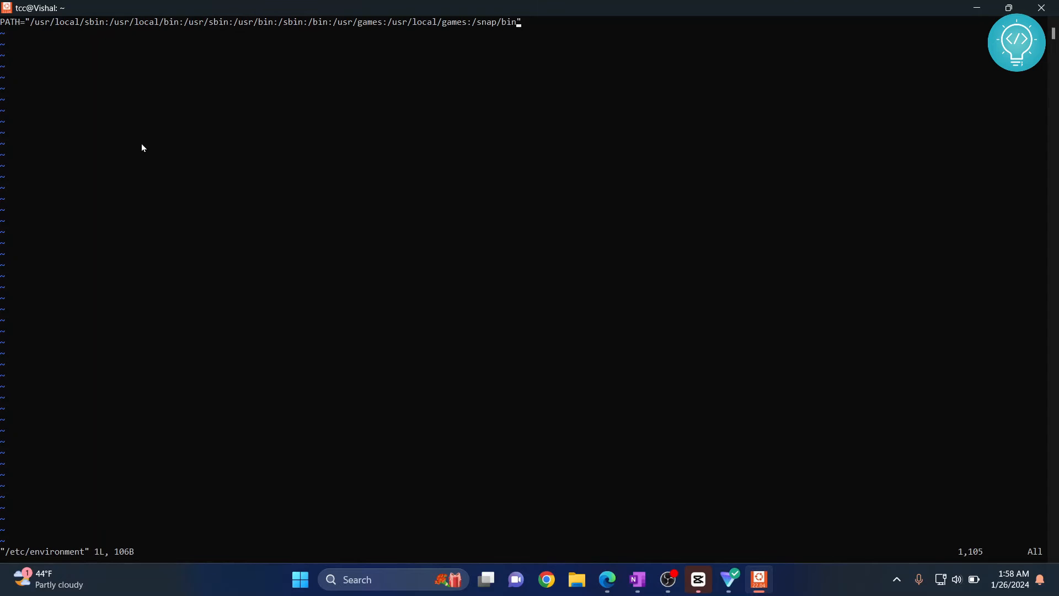
{"action": "mouse_move", "coordinate": [169, 168]}
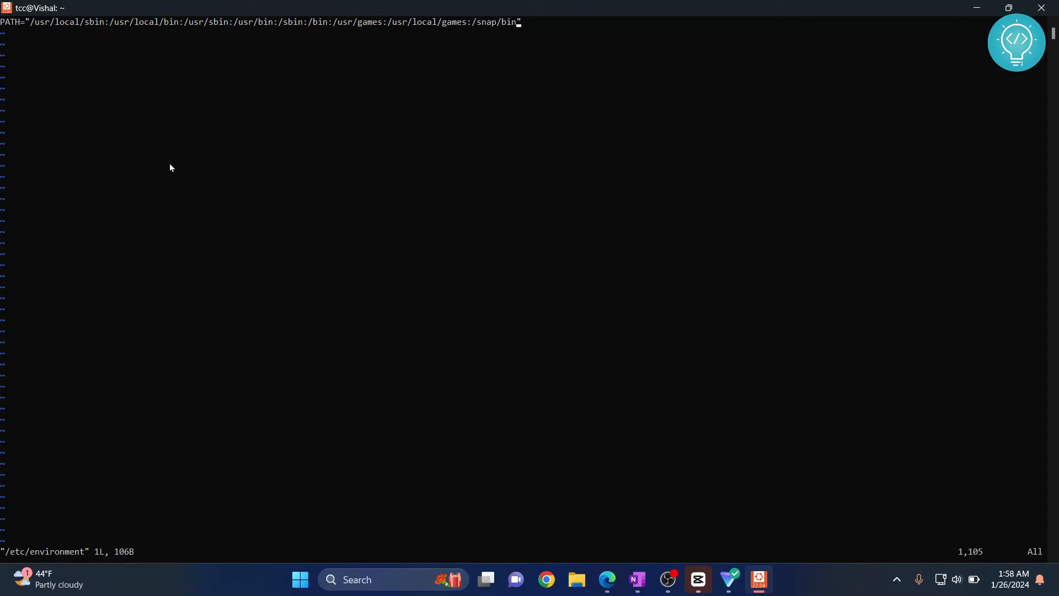
Insert a new line JAVA_HOME=/usr/bin/java below the PATH line
{"action": "key", "text": "i"}
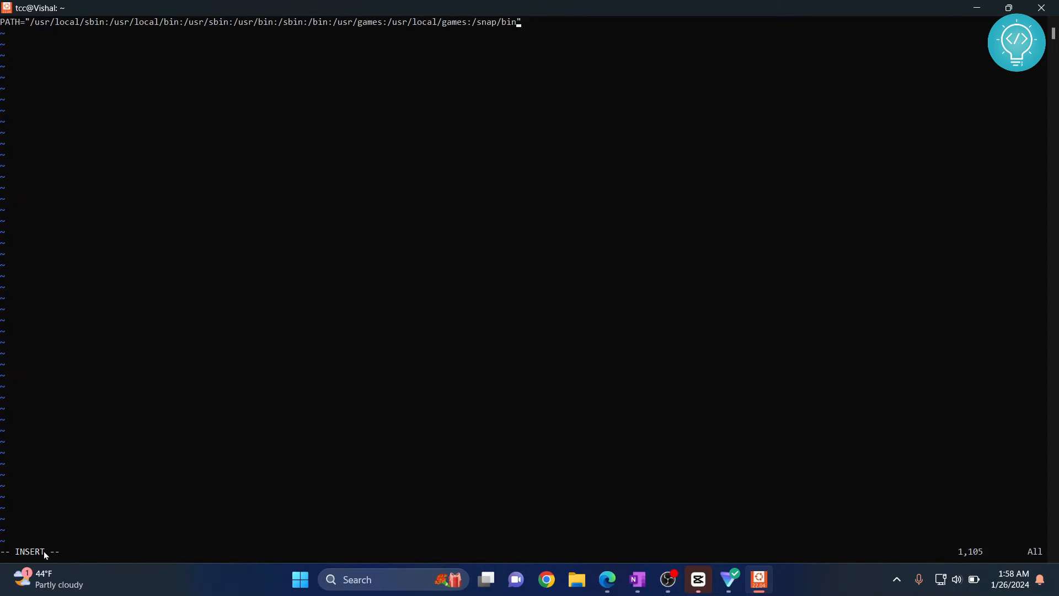
{"action": "key", "text": "Return"}
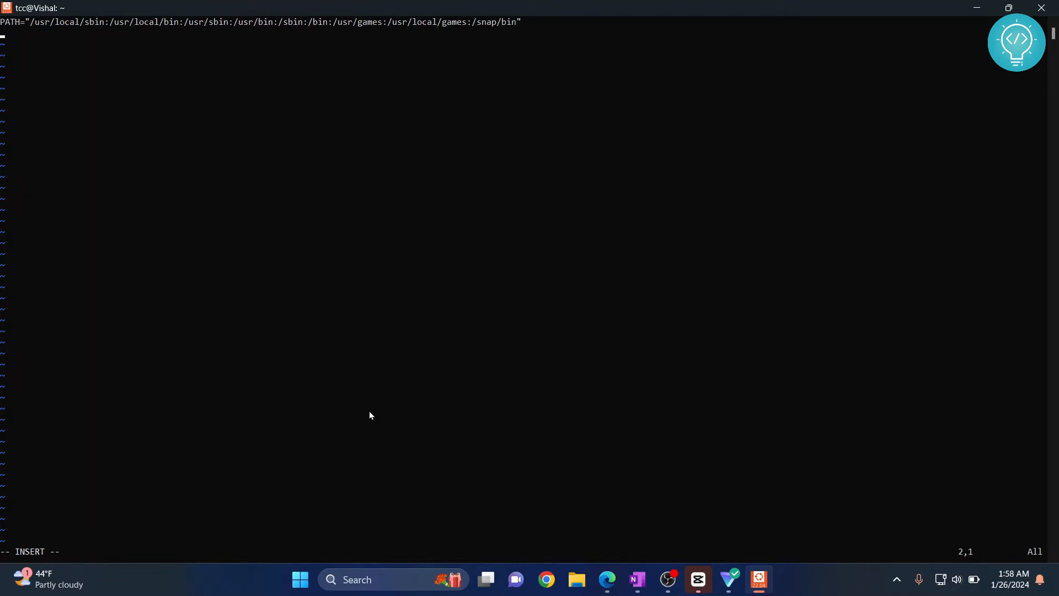
{"action": "type", "text": "JAVA_HO"}
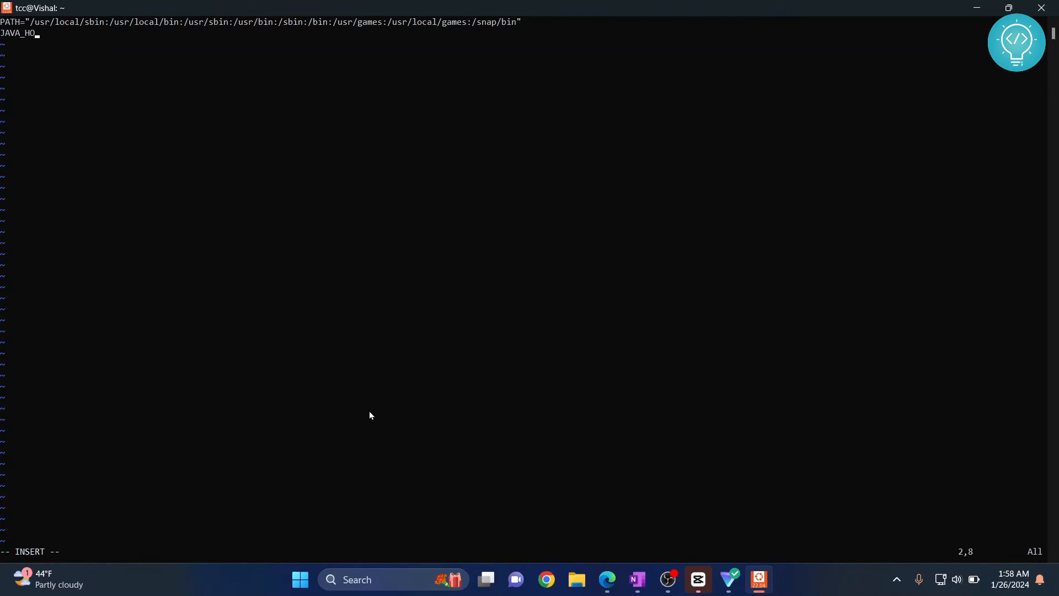
{"action": "type", "text": "ME="}
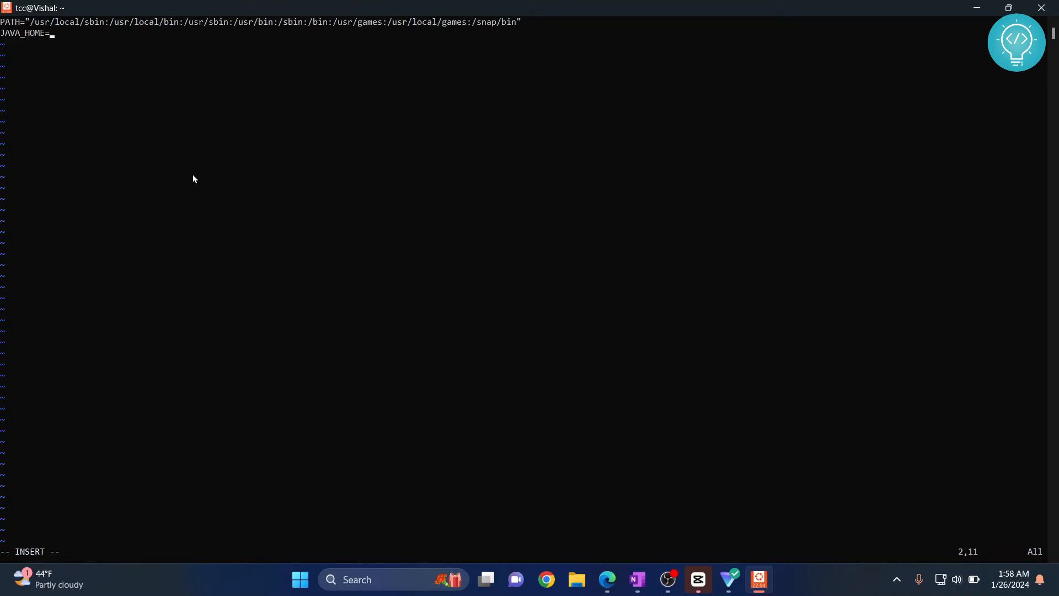
{"action": "type", "text": "/usr"}
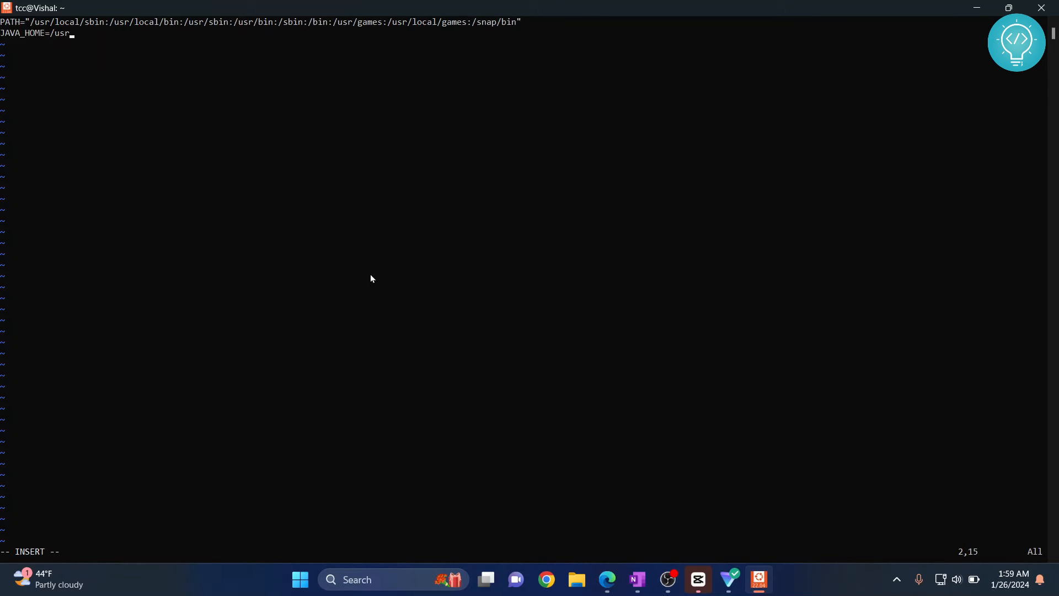
{"action": "type", "text": "/bin/"}
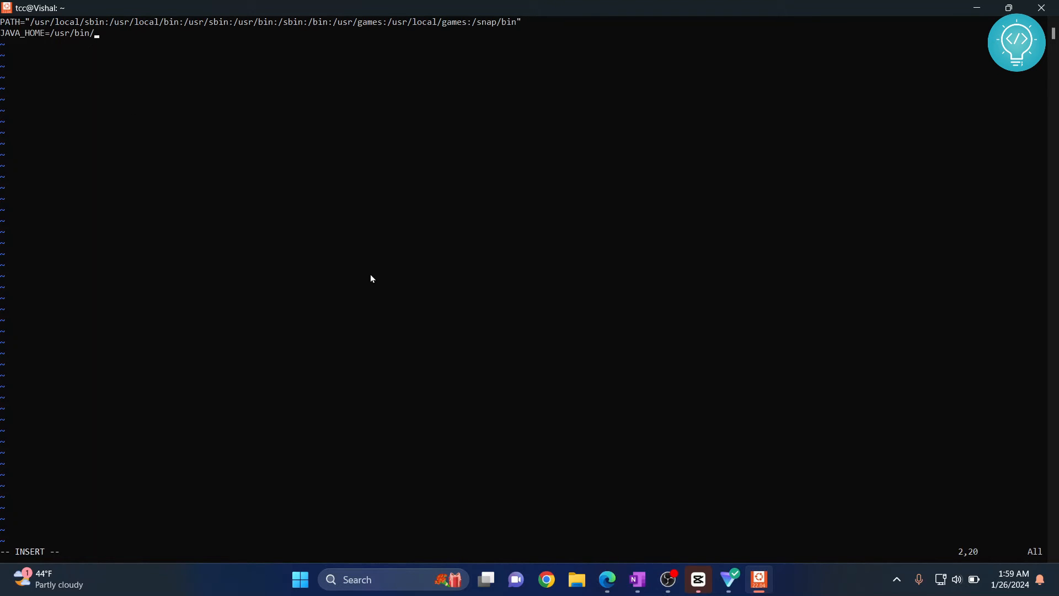
{"action": "type", "text": "java"}
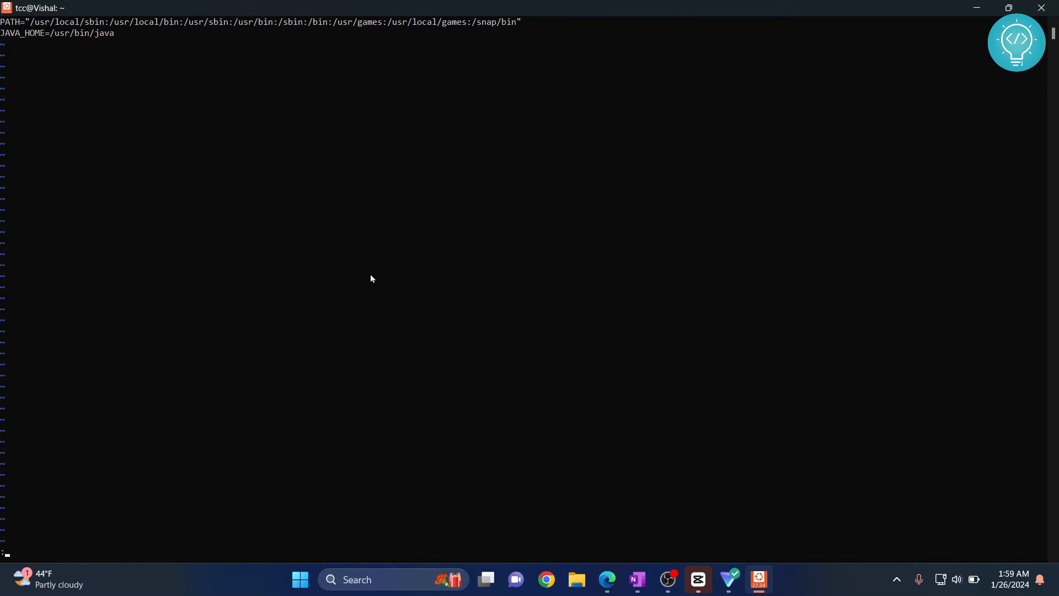
{"action": "mouse_move", "coordinate": [28, 548]}
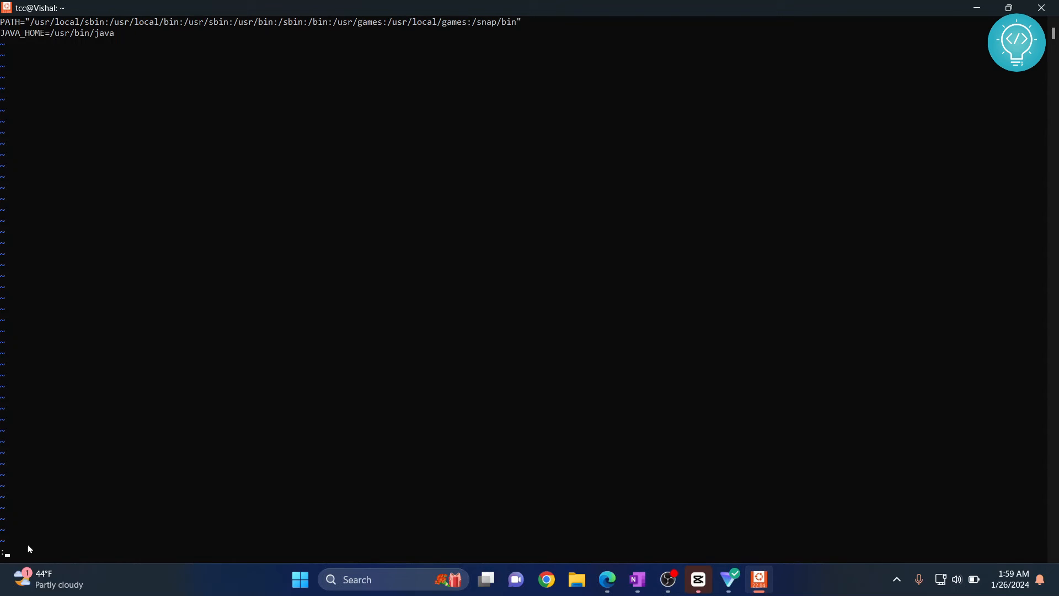
Write the file and quit Vim with :wq, returning to the shell
{"action": "type", "text": ":wq"}
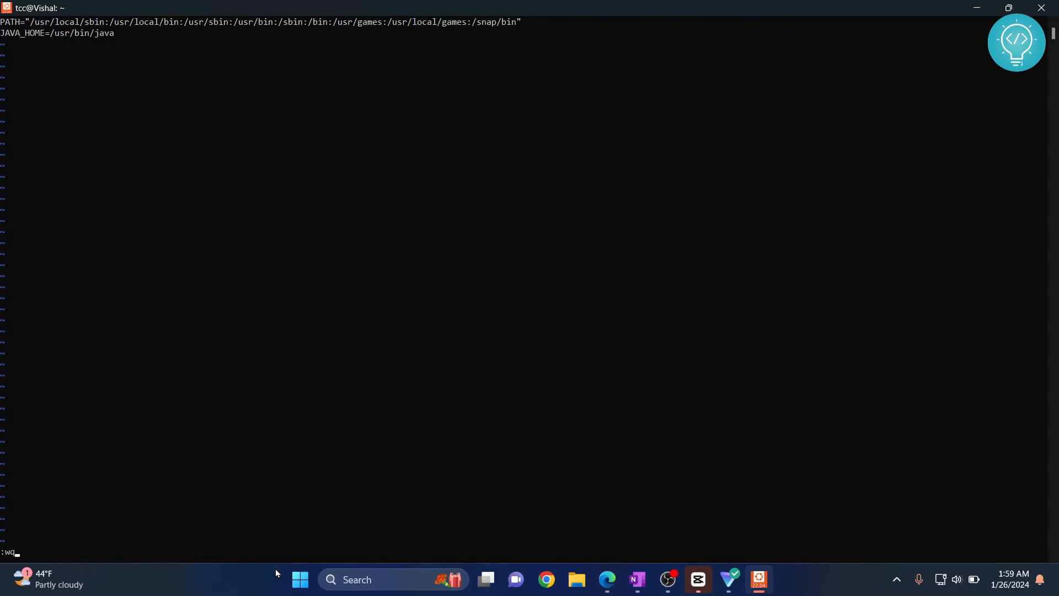
{"action": "key", "text": "Return"}
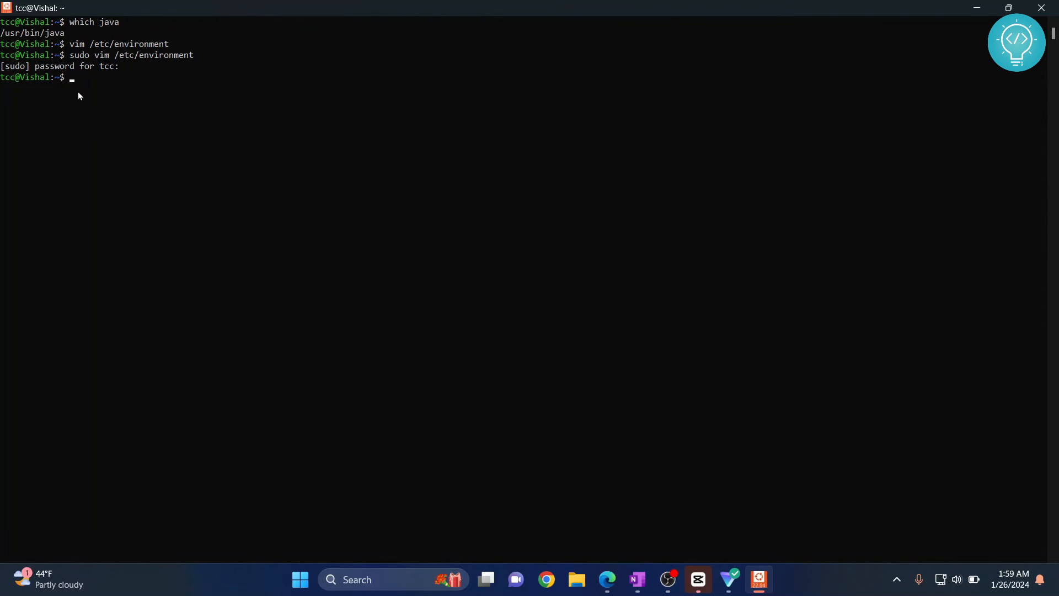
Source /etc/environment to reload it in the current shell
{"action": "type", "text": "source"}
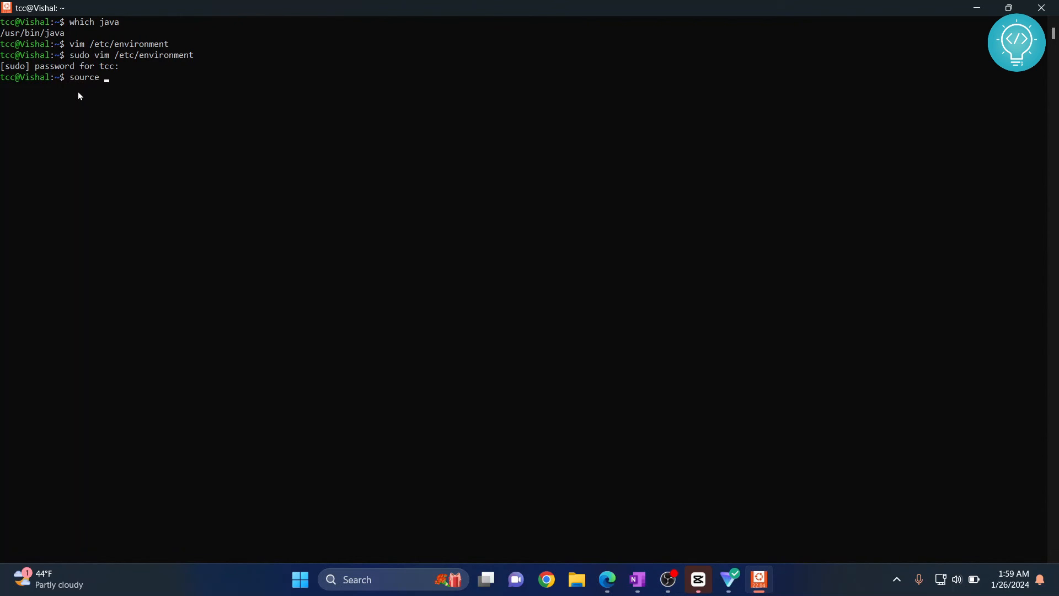
{"action": "type", "text": "/etc/"}
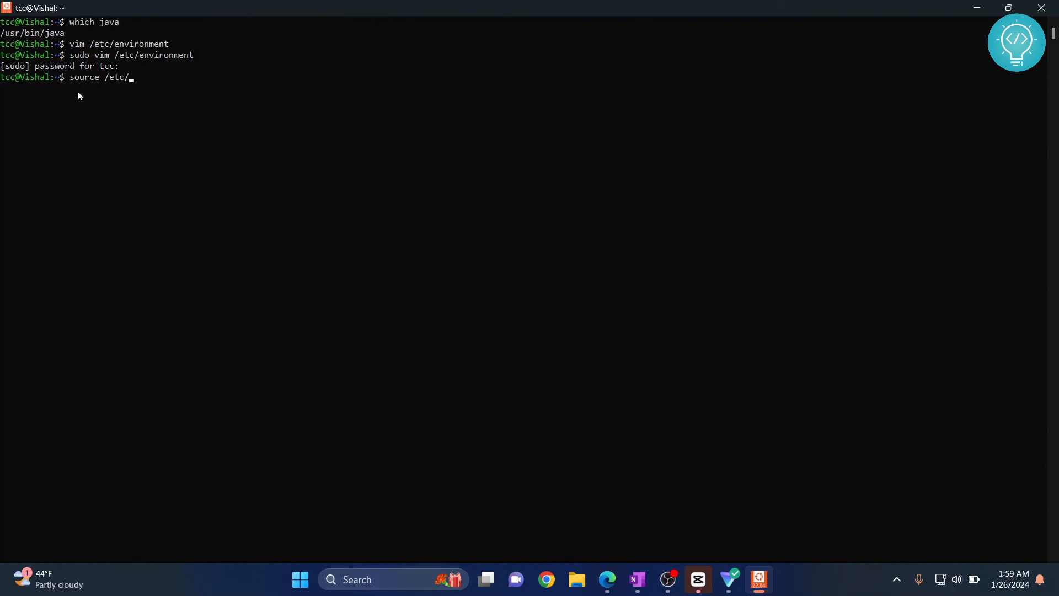
{"action": "key", "text": "Return"}
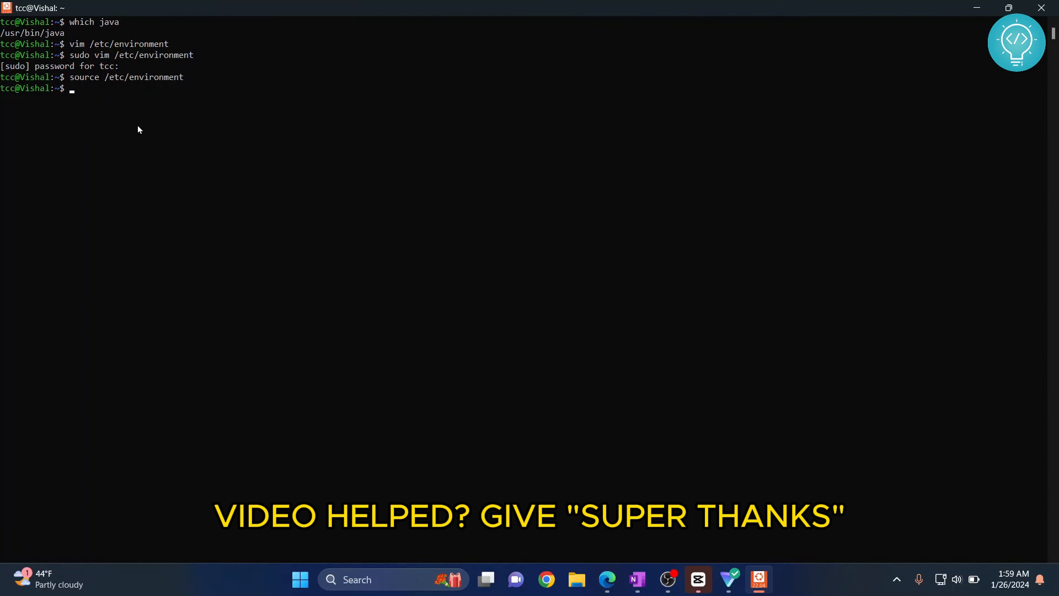
Echo $JAVA_HOME and confirm it prints /usr/bin/java
{"action": "type", "text": "echo"}
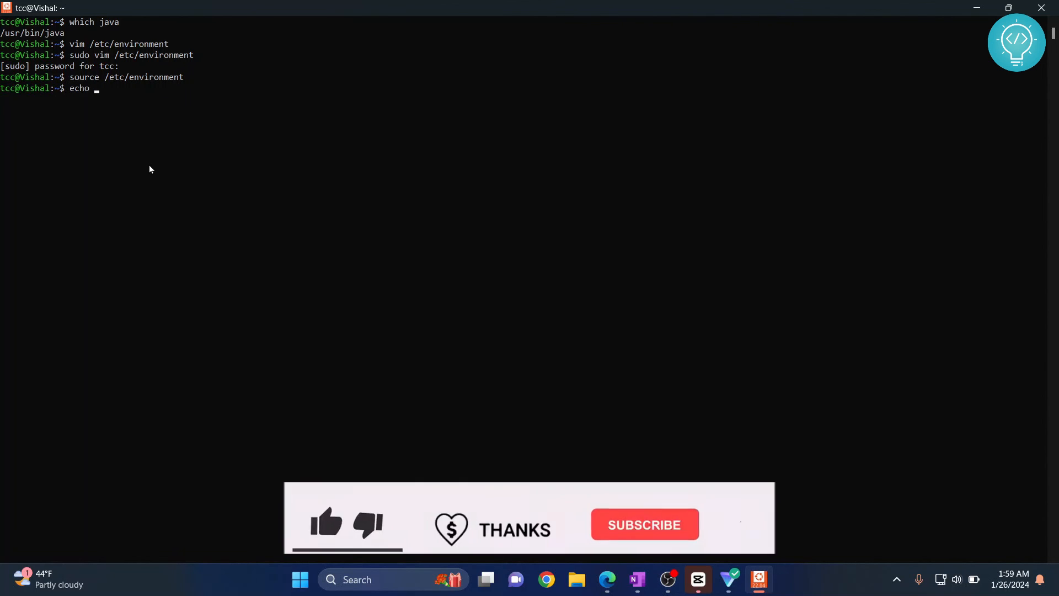
{"action": "type", "text": "$JA"}
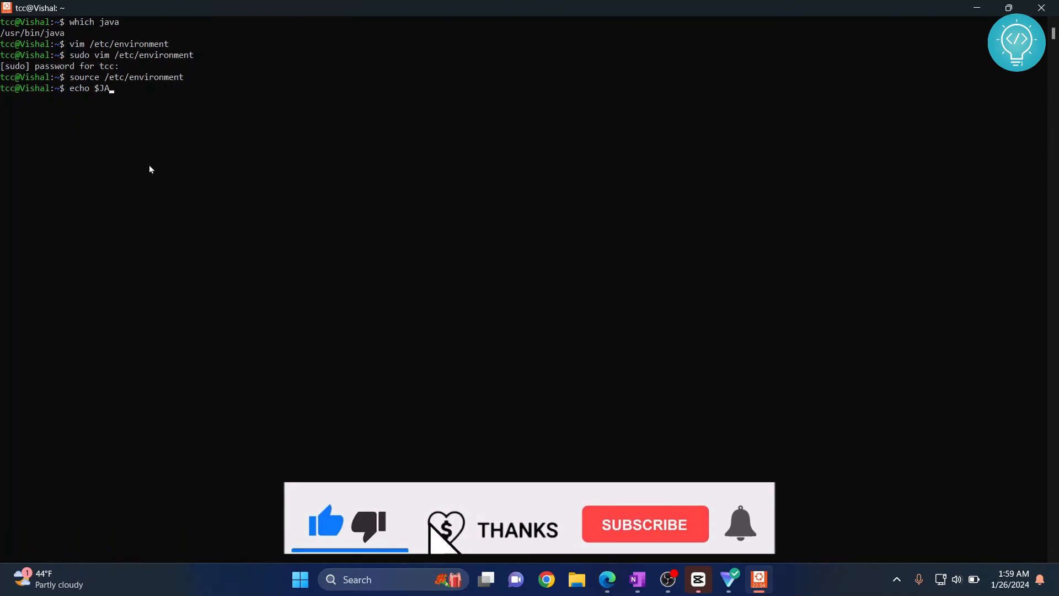
{"action": "key", "text": "Return"}
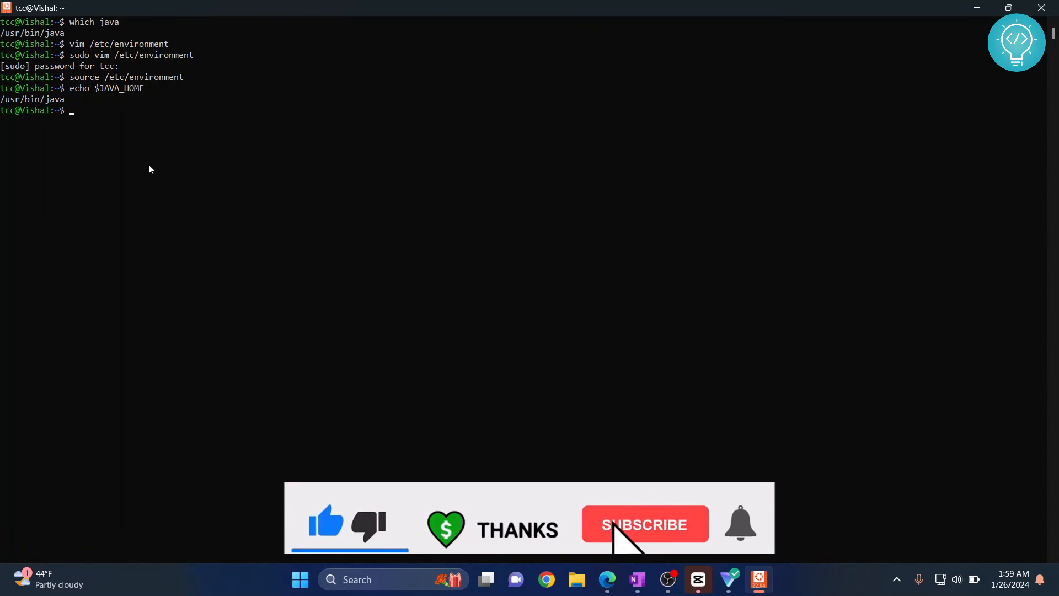